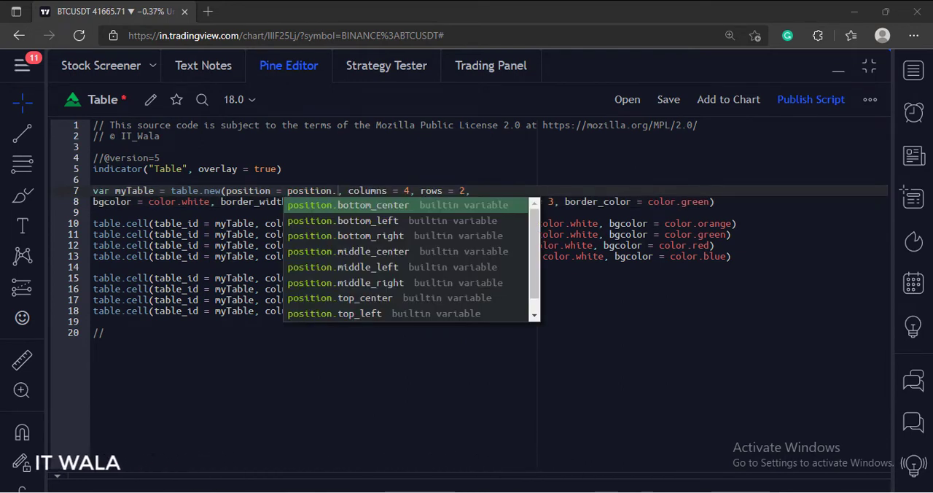
# - Complete the table.new position argument with position.bottom_center from autocomplete
pyautogui.click(373, 205)
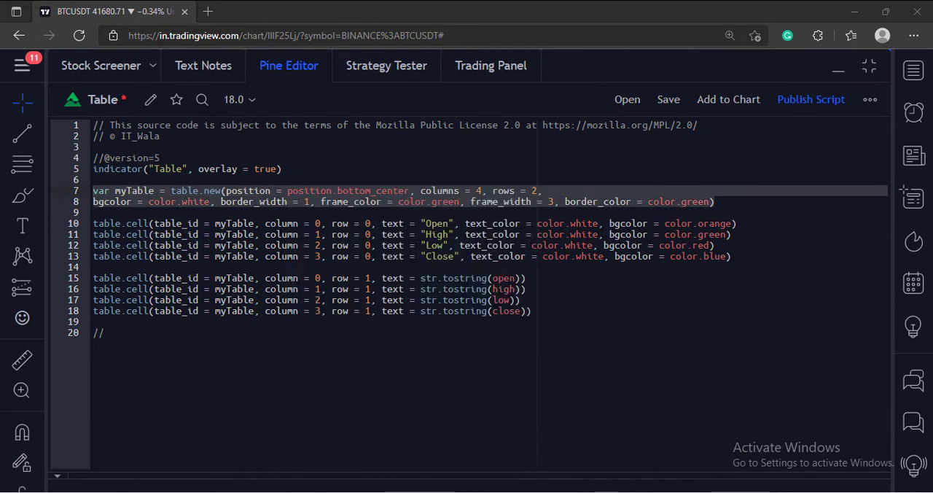